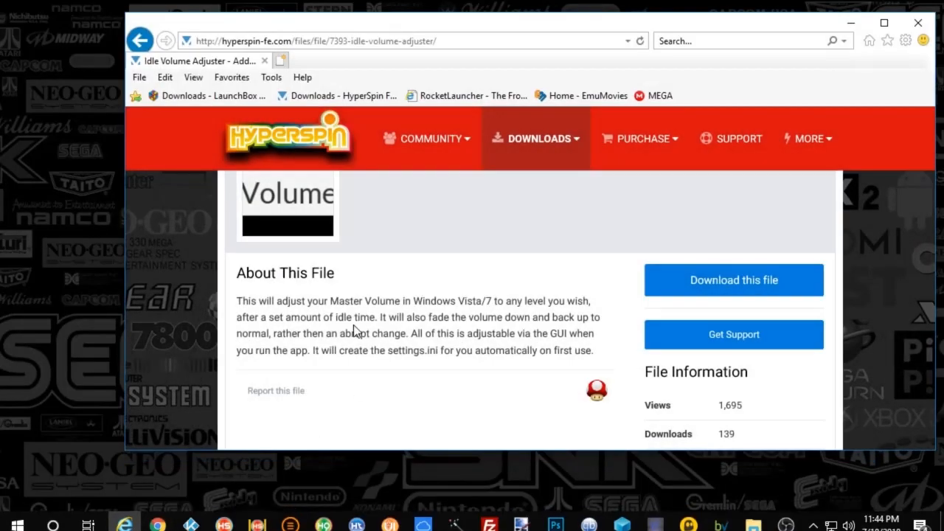
mouse_move(277, 50)
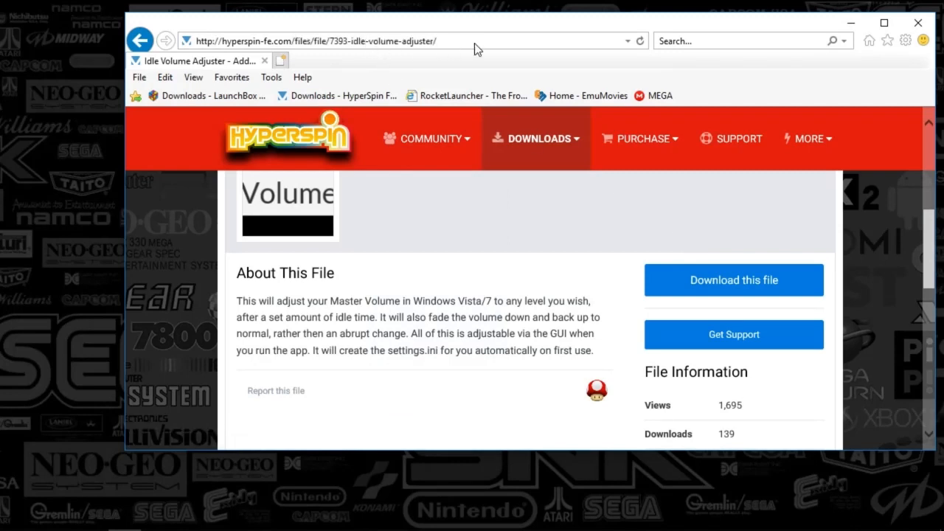
mouse_move(477, 62)
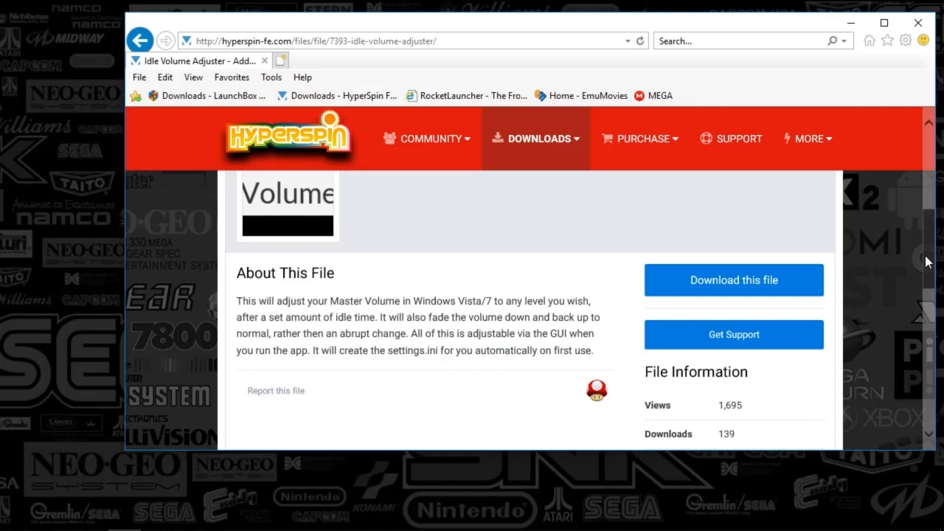
Scroll through the Idle Volume folder contents showing the zip, exe, ini and test batch files.
scroll("up", 3)
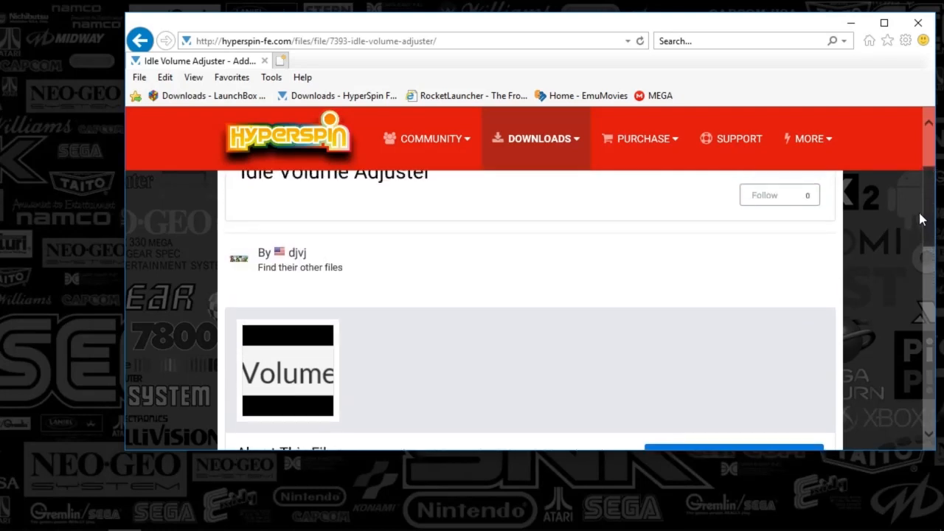
scroll("down", 3)
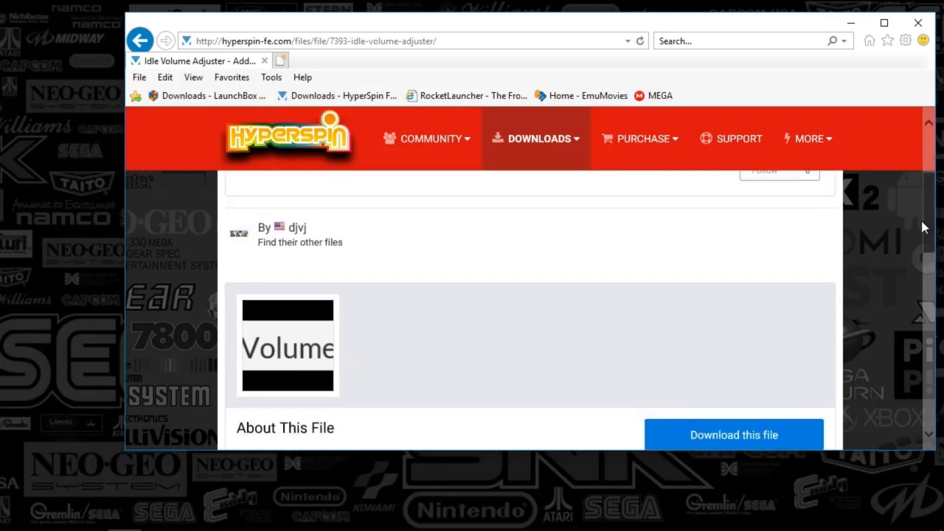
scroll("down", 3)
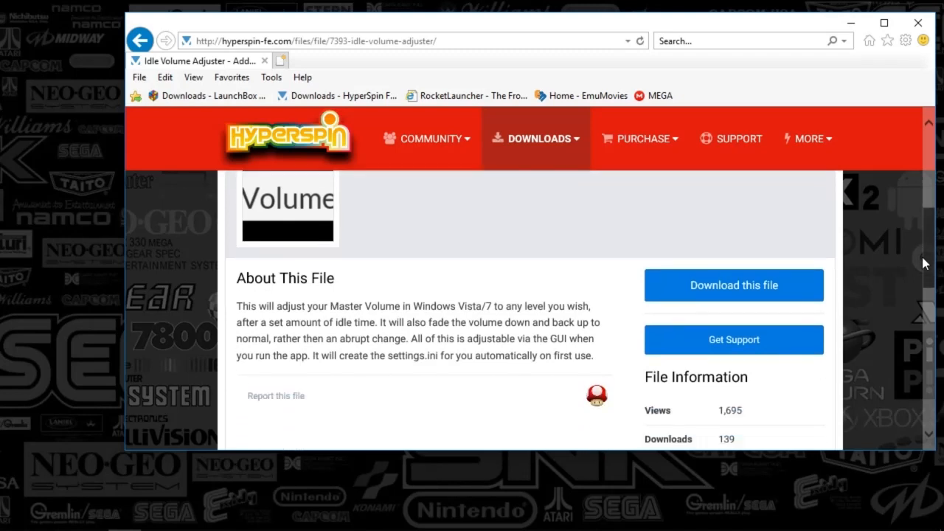
scroll("down", 3)
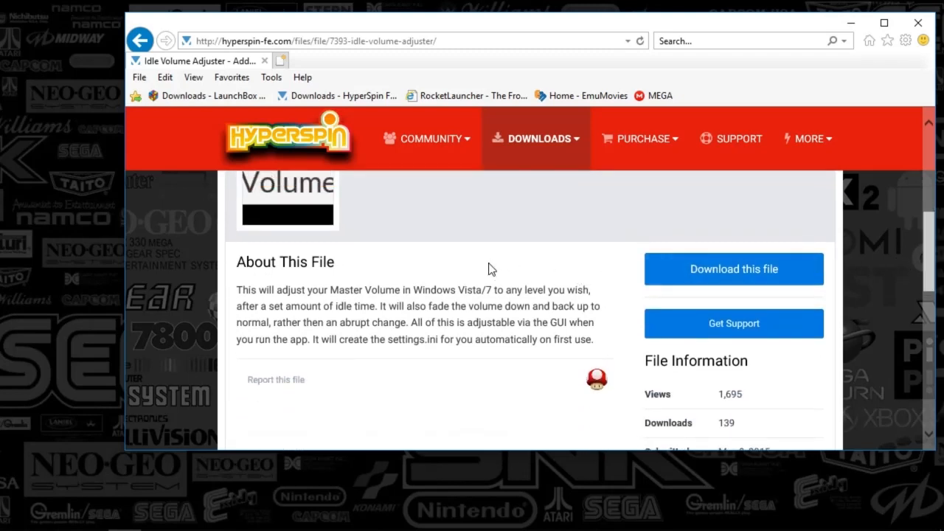
mouse_move(917, 332)
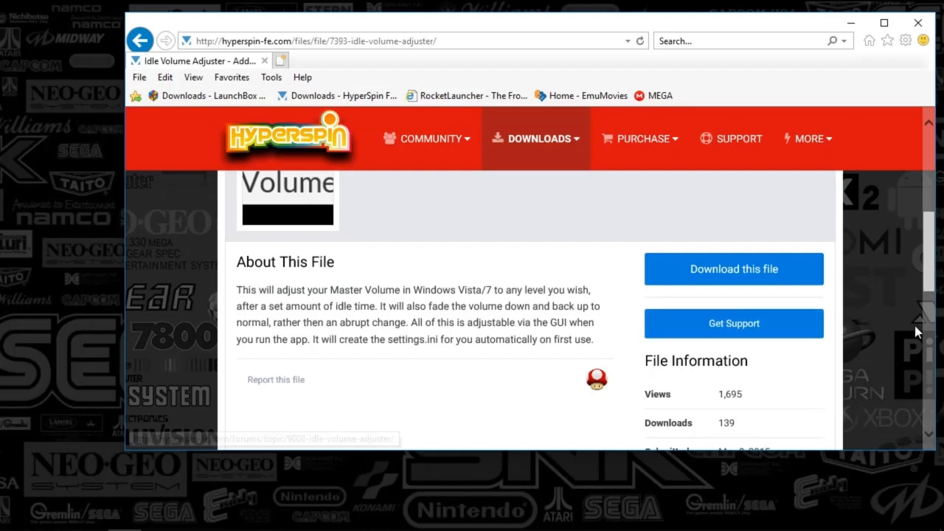
scroll("down", 3)
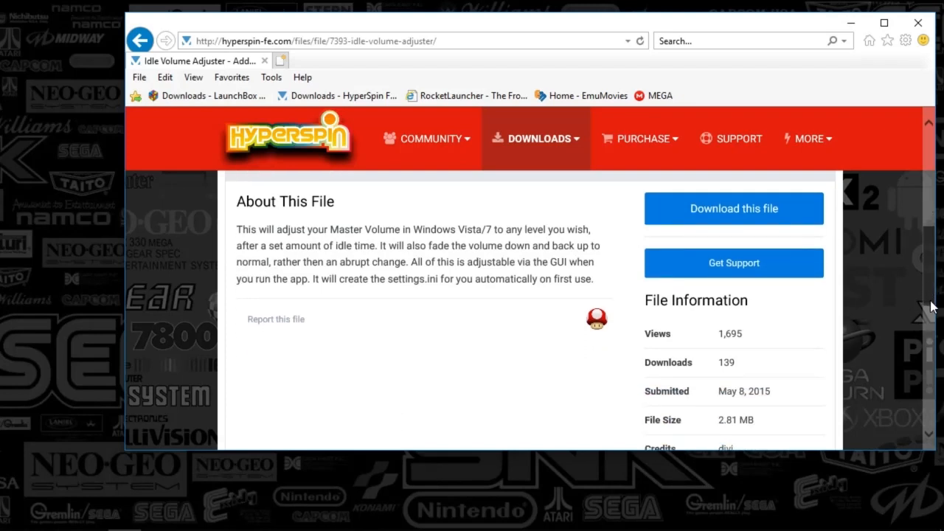
scroll("down", 3)
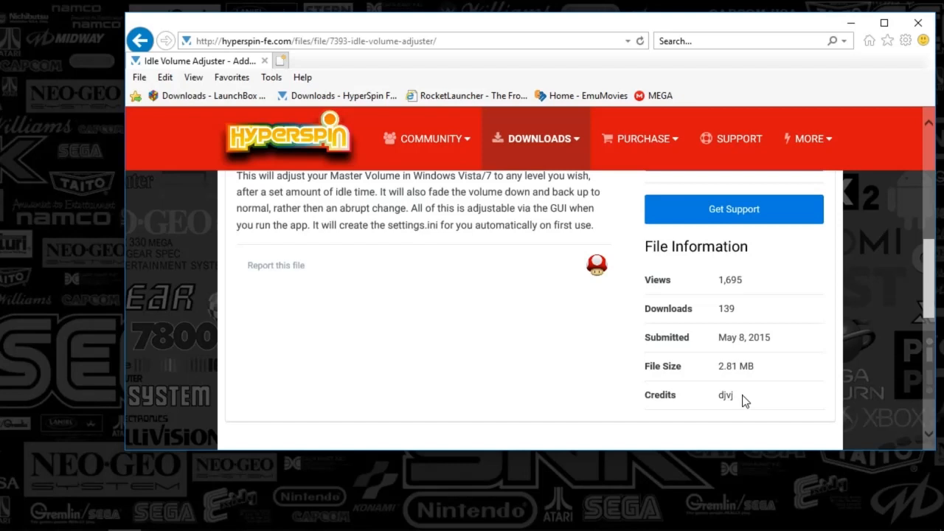
mouse_move(780, 396)
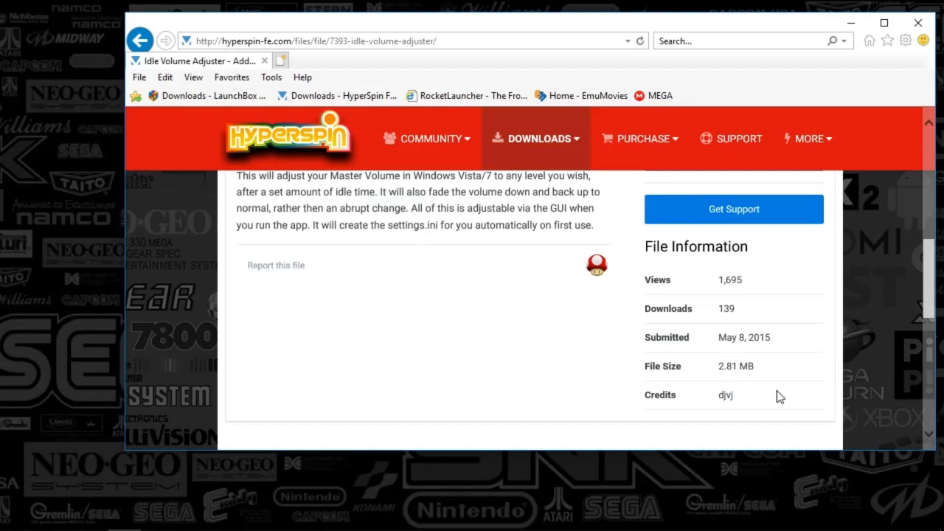
mouse_move(669, 367)
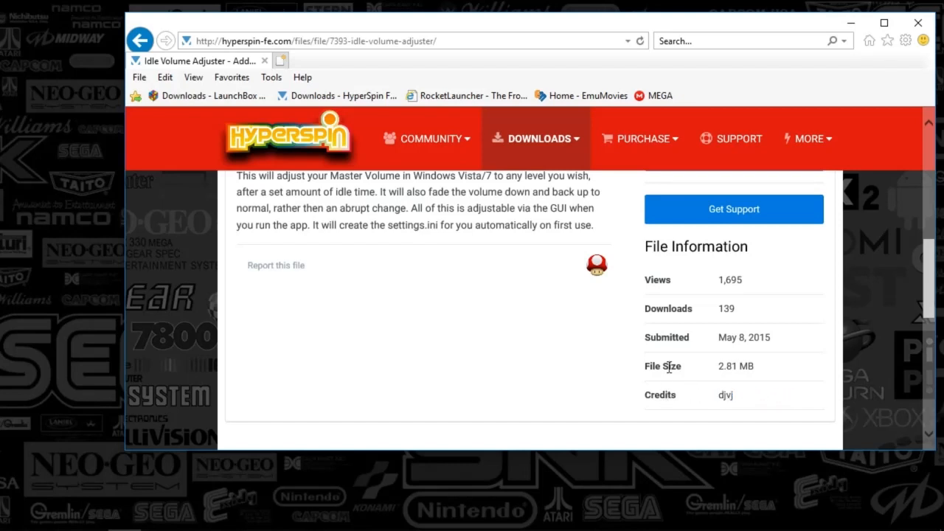
scroll("up", 3)
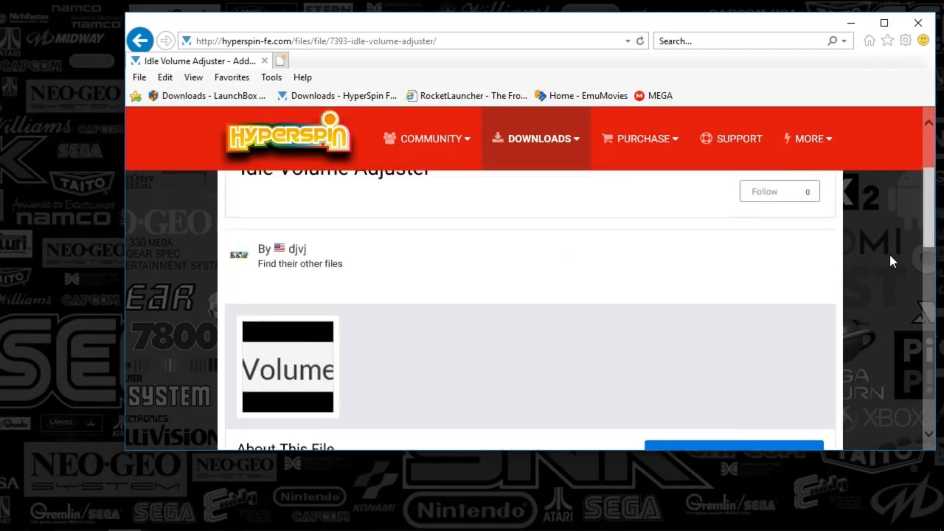
mouse_move(820, 456)
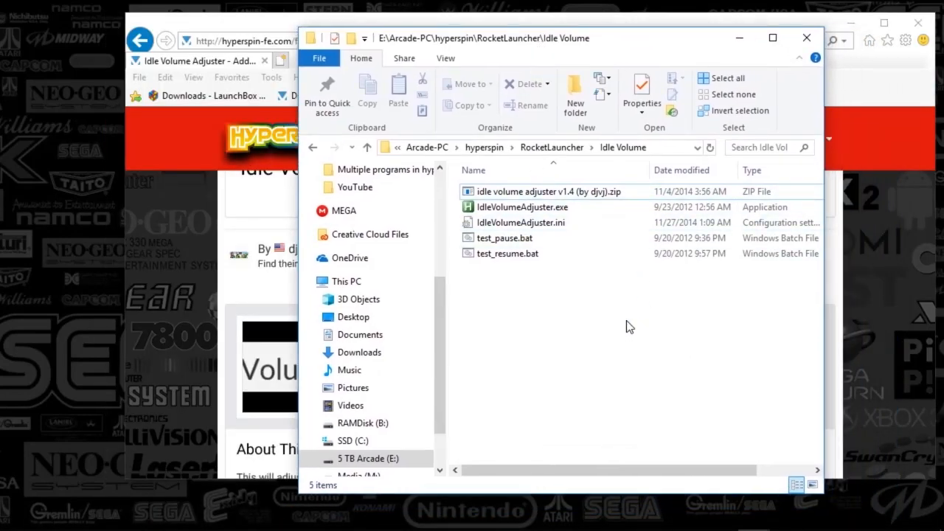
mouse_move(508, 155)
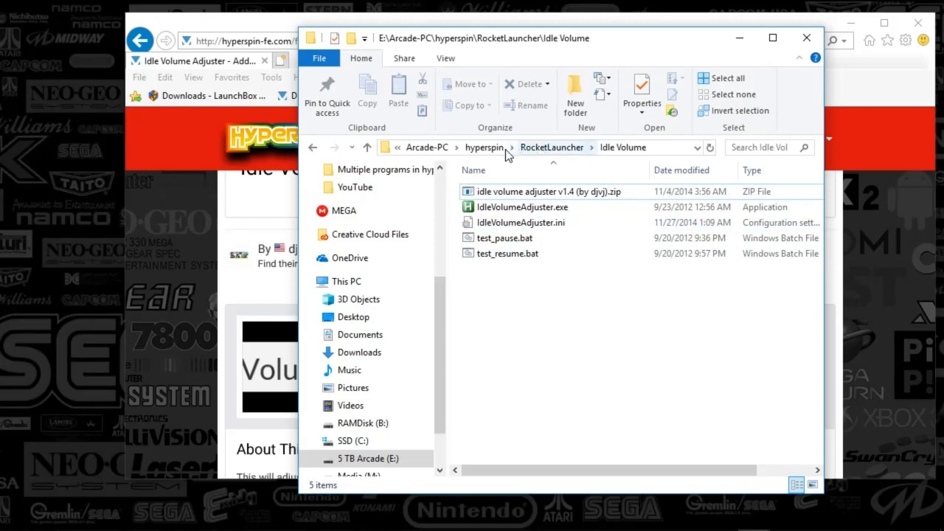
mouse_move(625, 160)
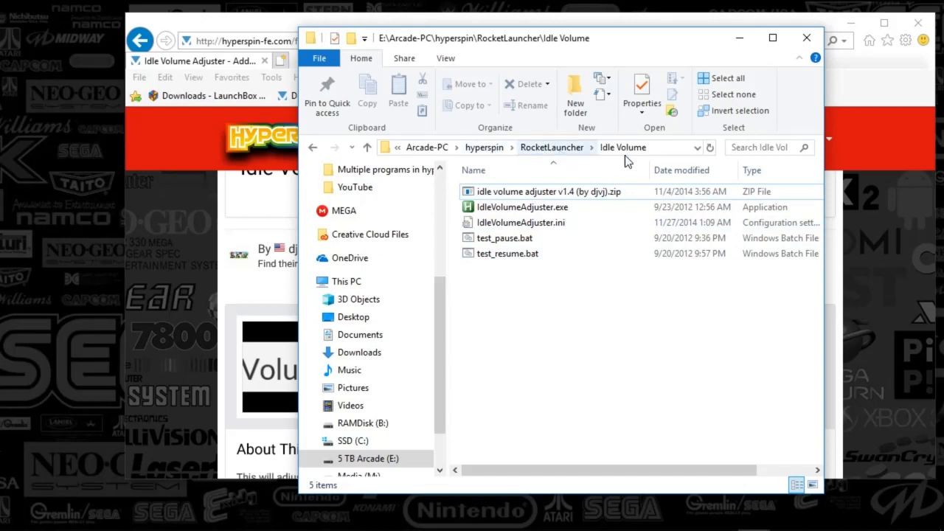
mouse_move(596, 361)
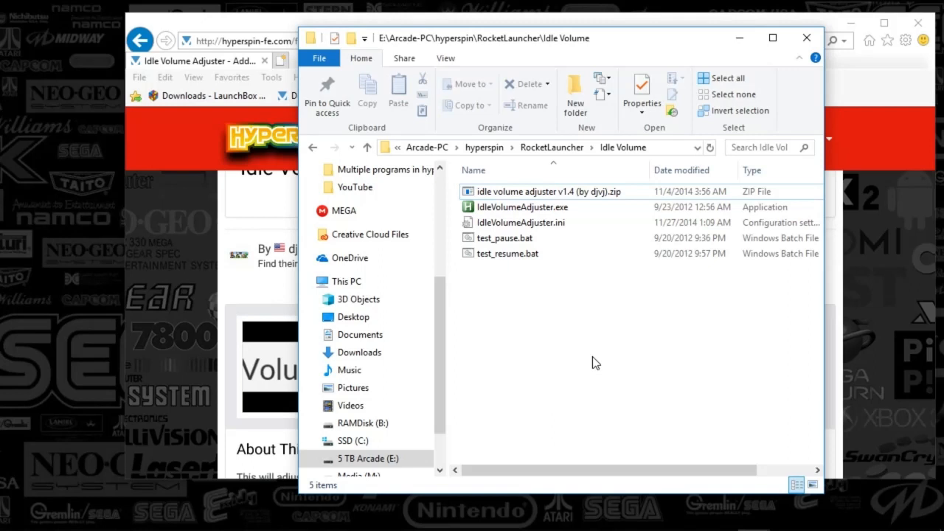
mouse_move(543, 163)
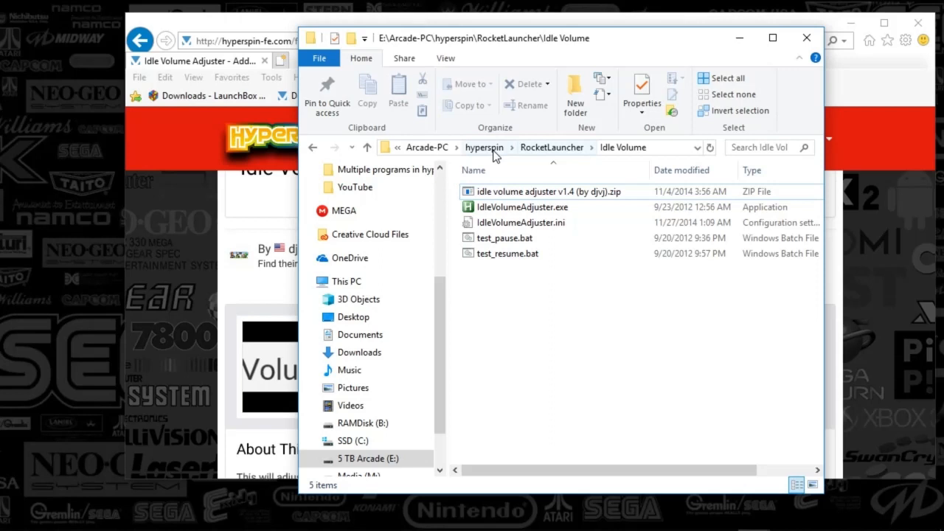
mouse_move(544, 153)
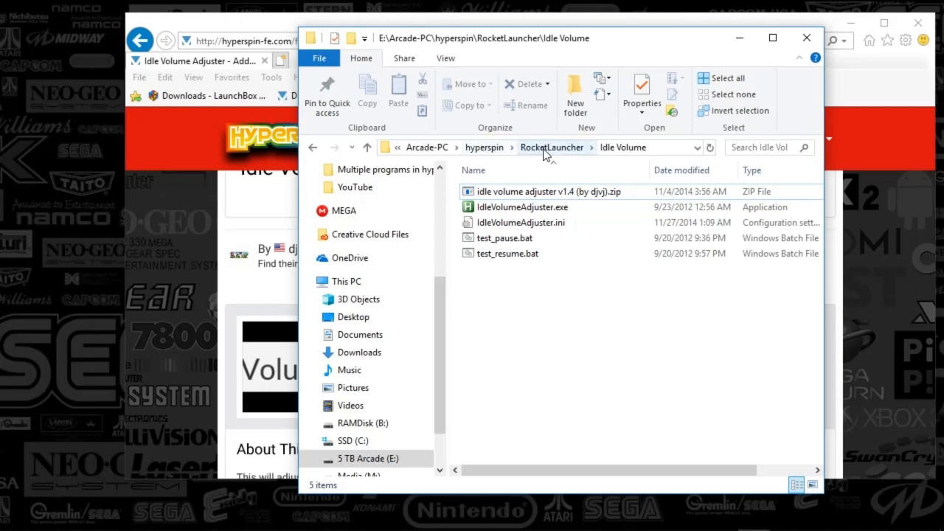
mouse_move(548, 161)
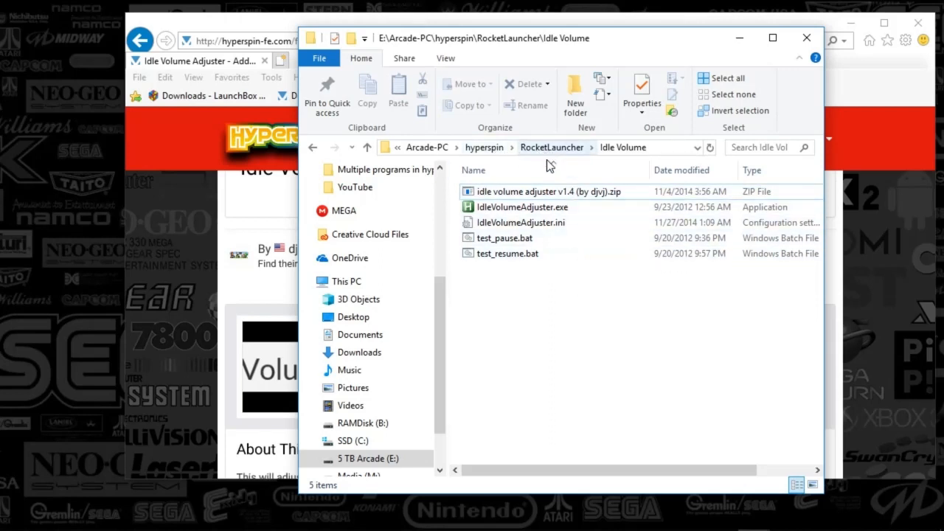
mouse_move(552, 148)
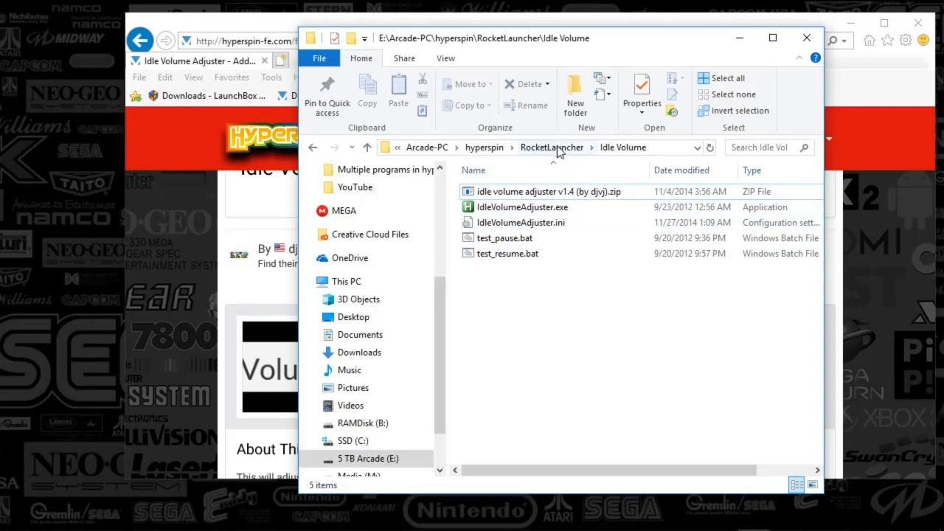
mouse_move(554, 151)
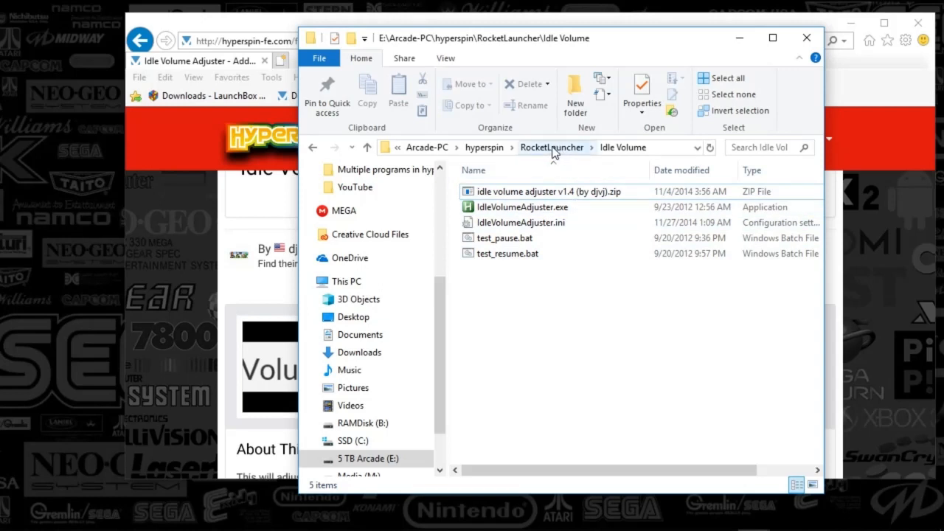
mouse_move(617, 156)
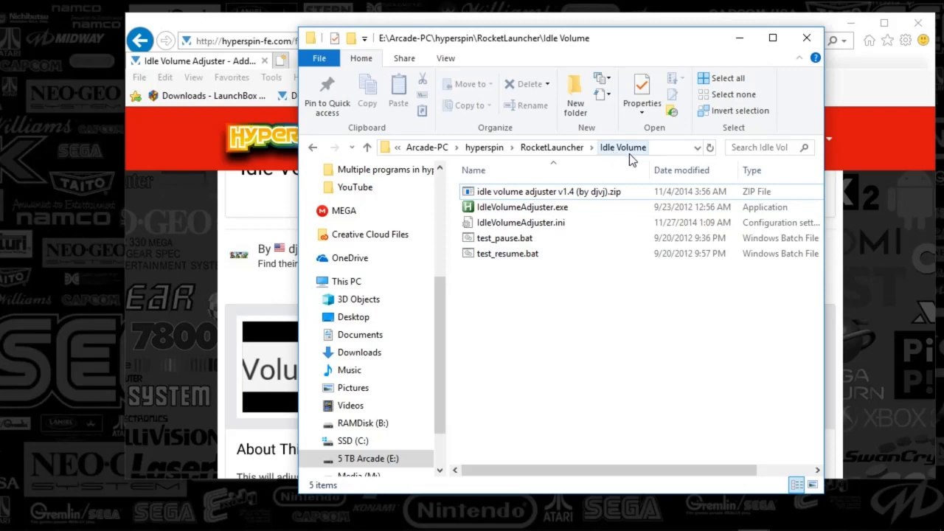
mouse_move(598, 301)
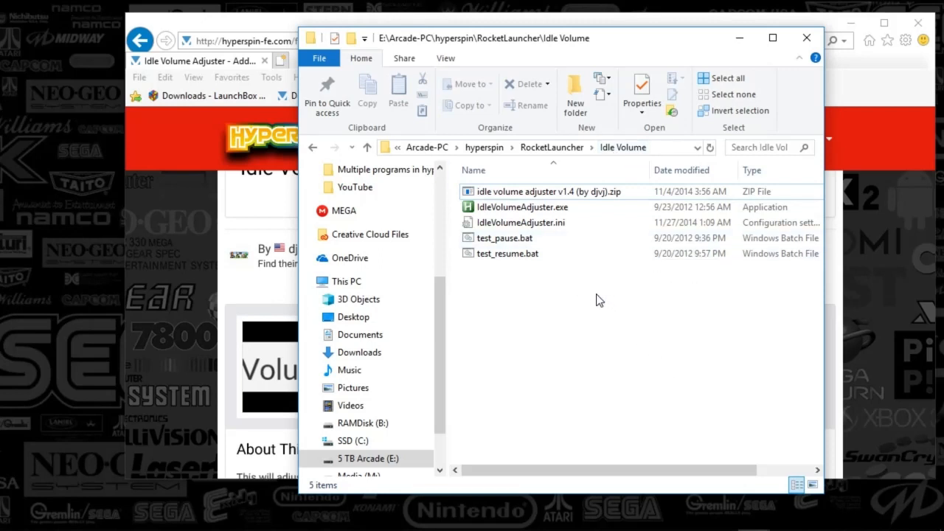
mouse_move(538, 199)
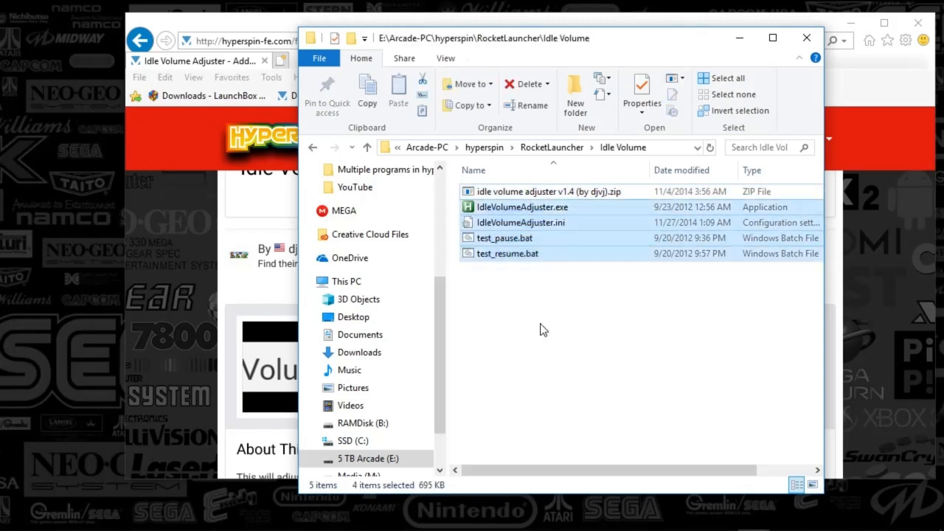
mouse_move(564, 353)
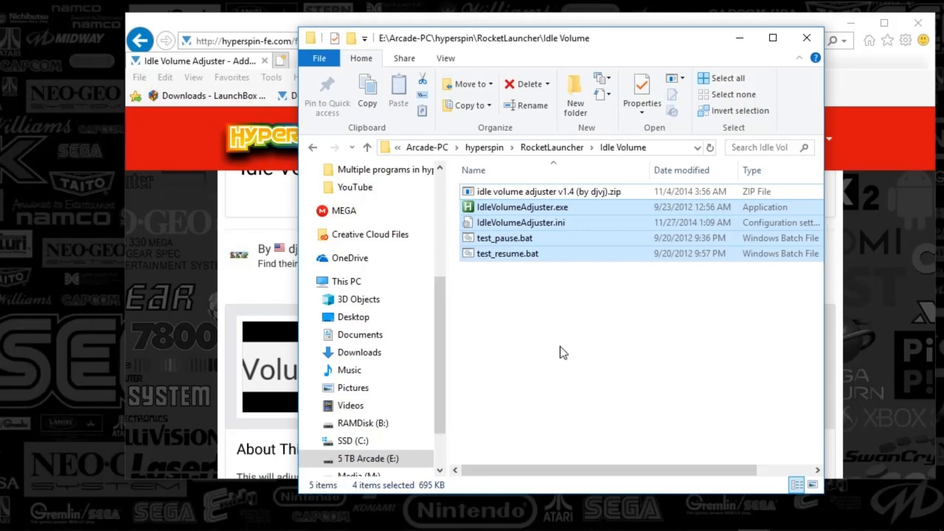
mouse_move(553, 250)
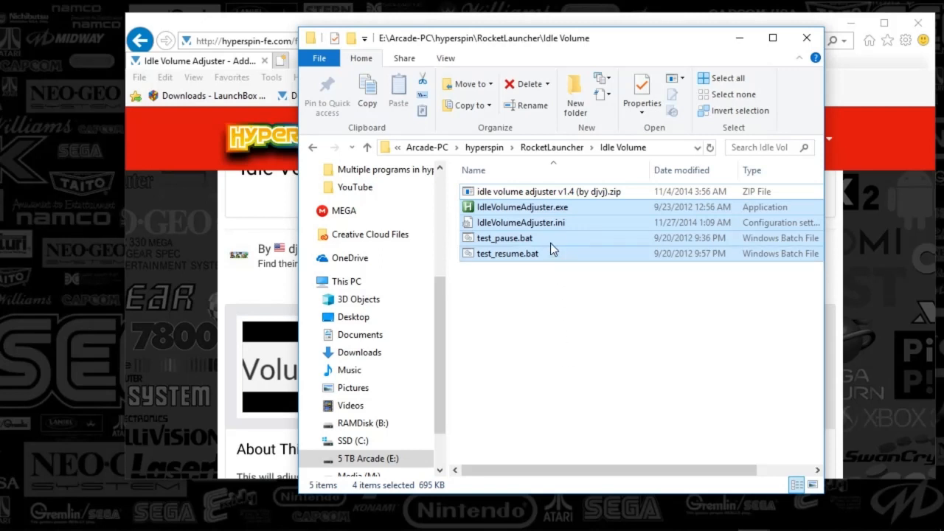
mouse_move(531, 209)
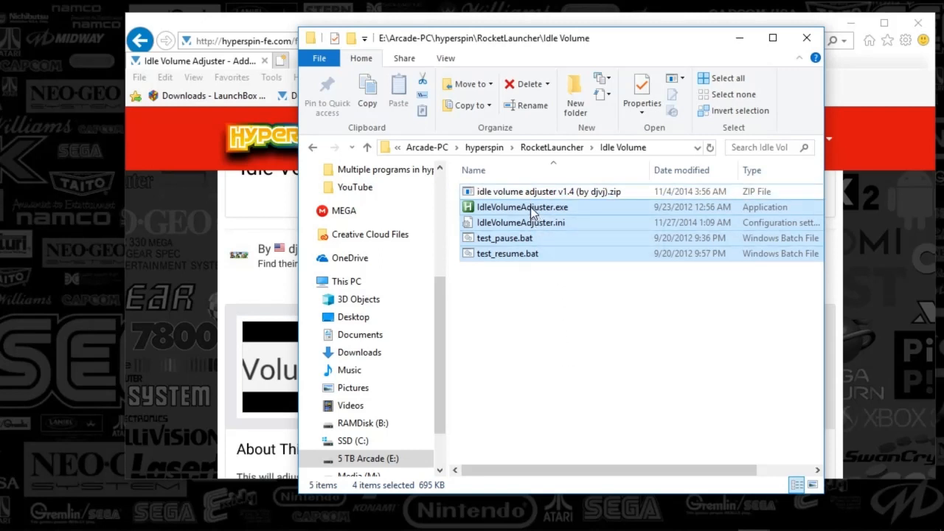
mouse_move(507, 233)
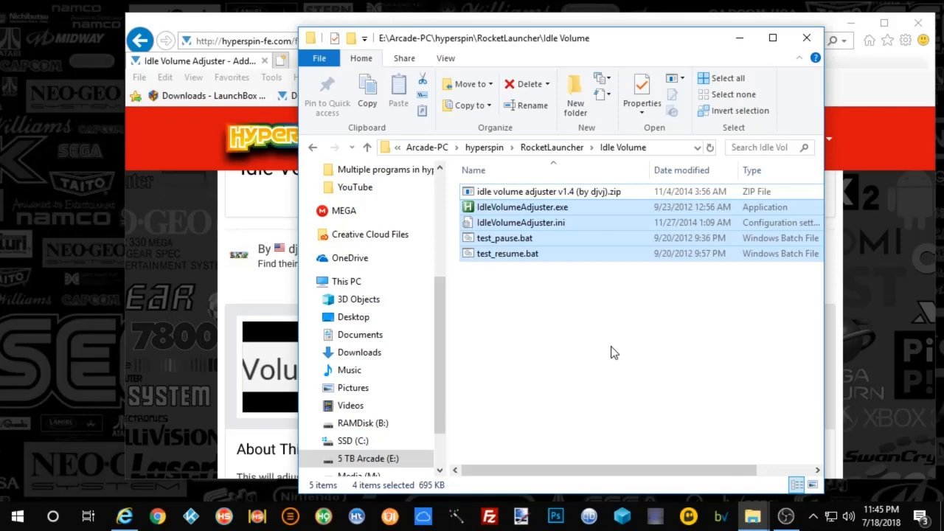
left_click(521, 221)
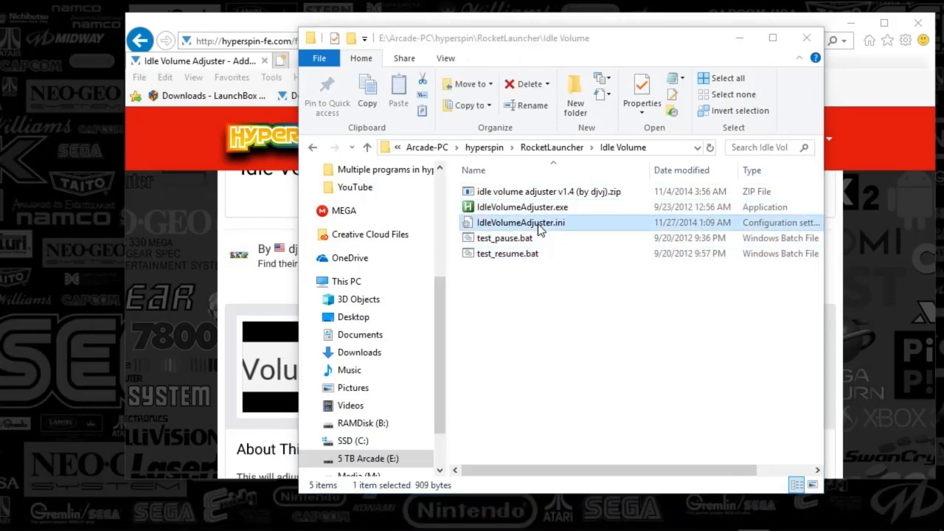
Open IdleVolumeAdjuster.ini in Notepad to review its idleVolume and fade settings.
double_click(521, 221)
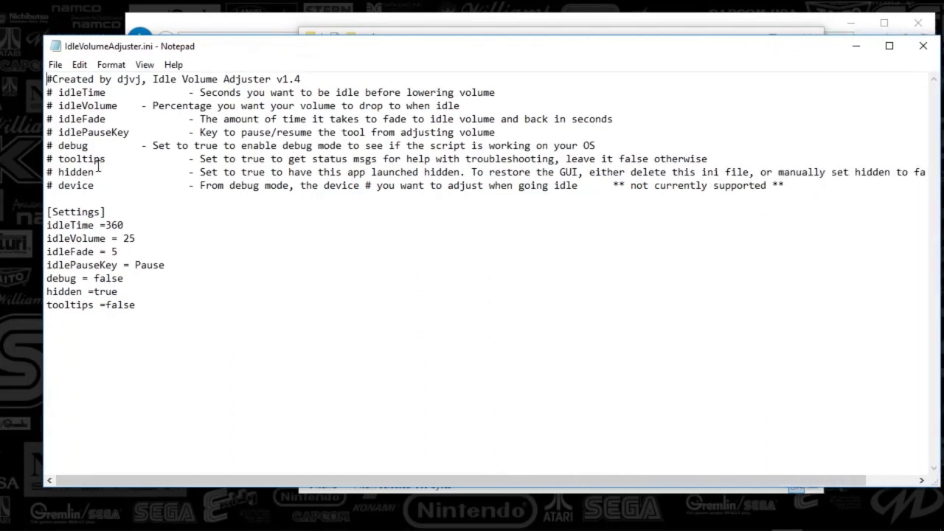
mouse_move(29, 258)
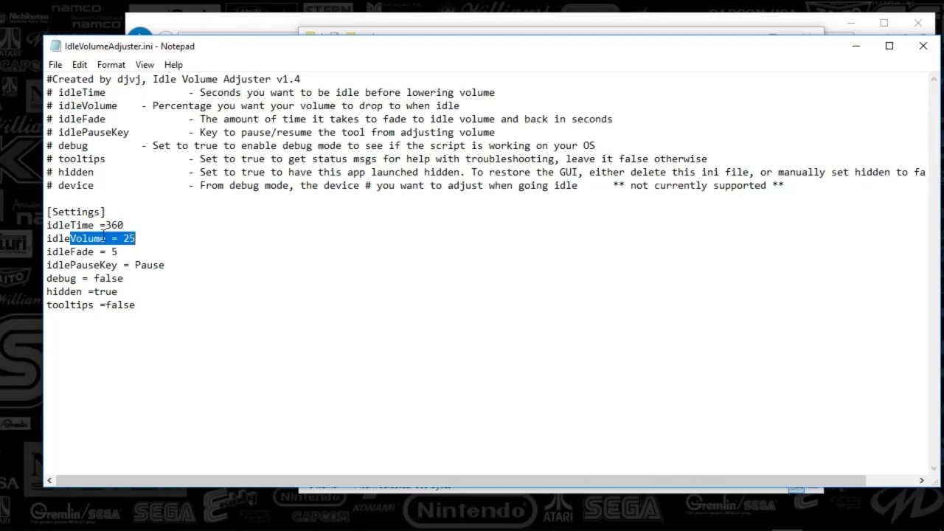
mouse_move(138, 251)
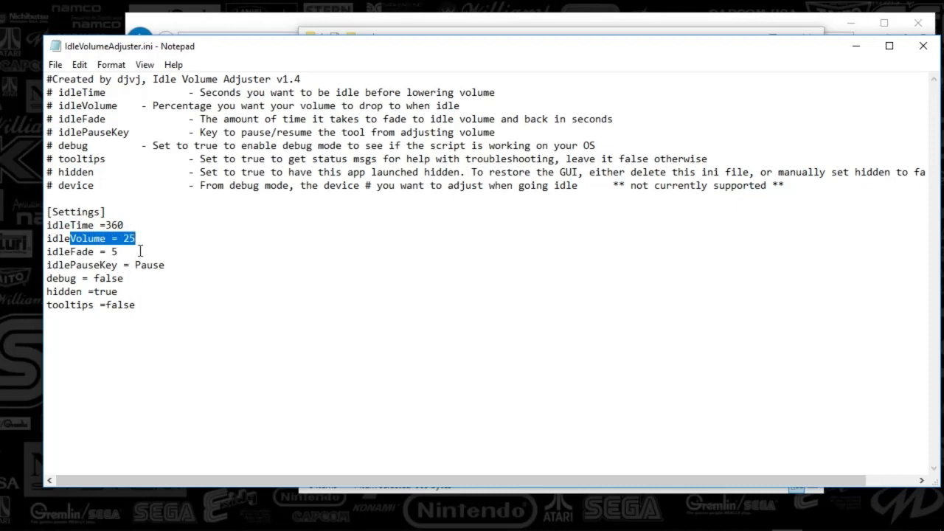
mouse_move(199, 228)
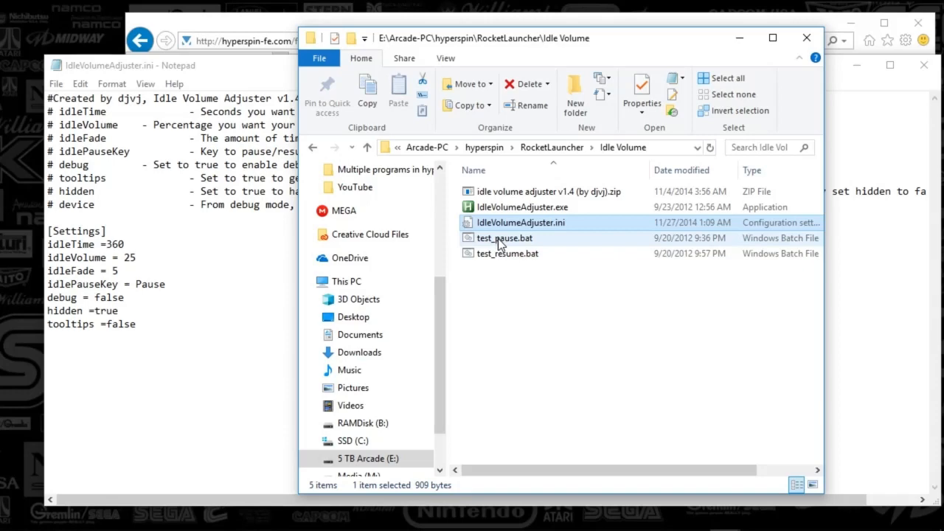
Point out test_pause.bat, then reopen IdleVolumeAdjuster.ini in Notepad.
left_click(504, 238)
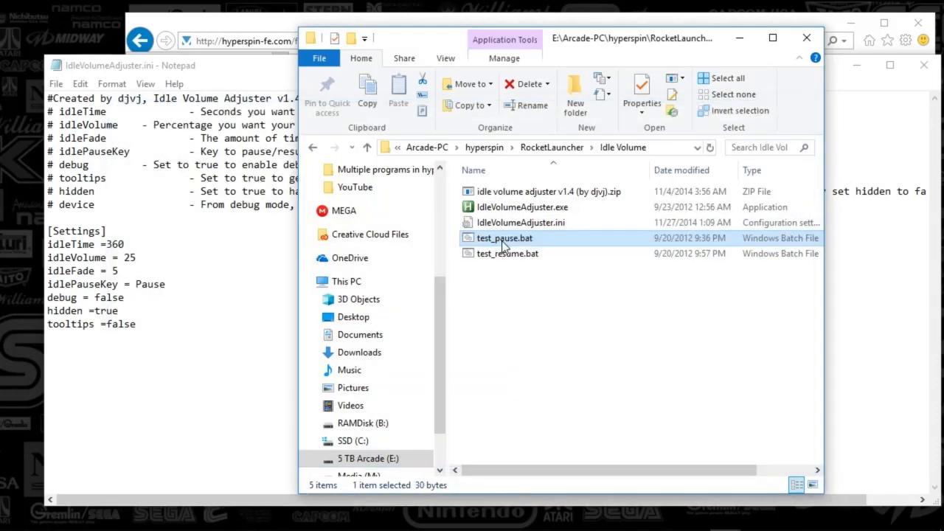
mouse_move(553, 301)
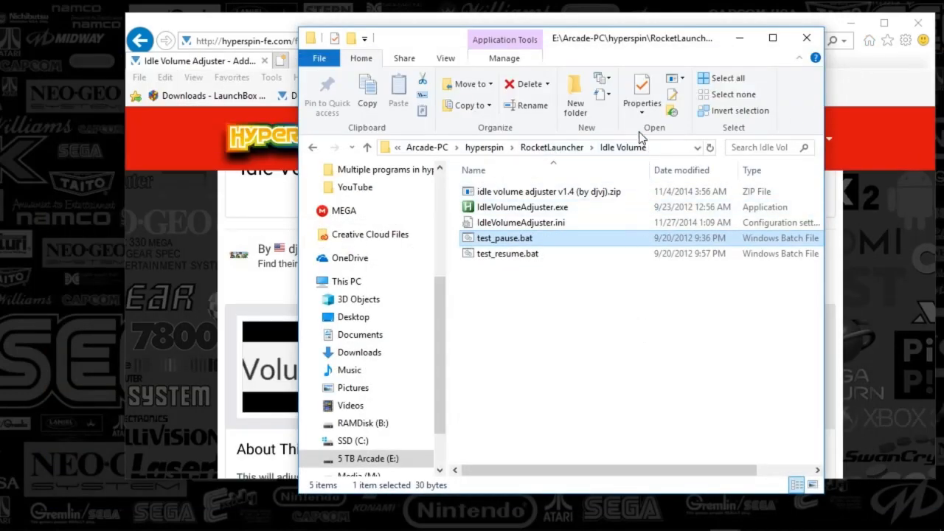
mouse_move(584, 264)
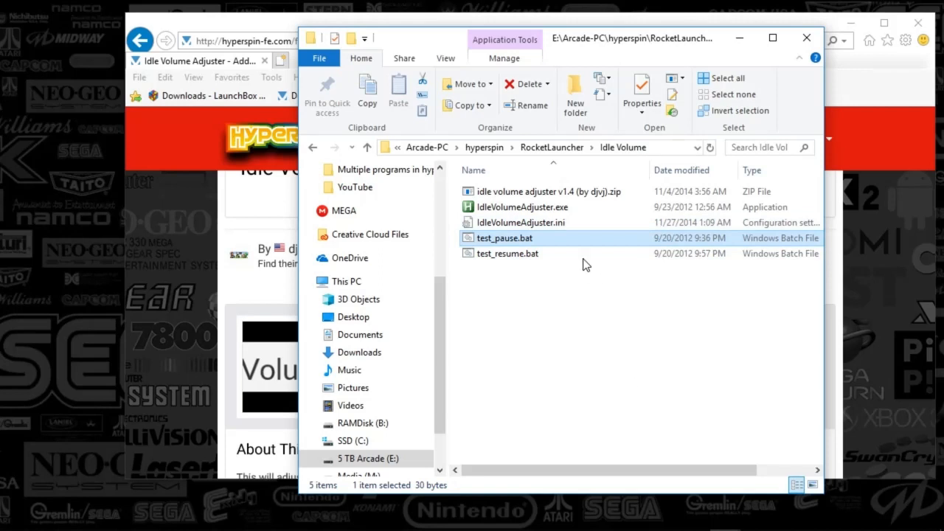
mouse_move(523, 234)
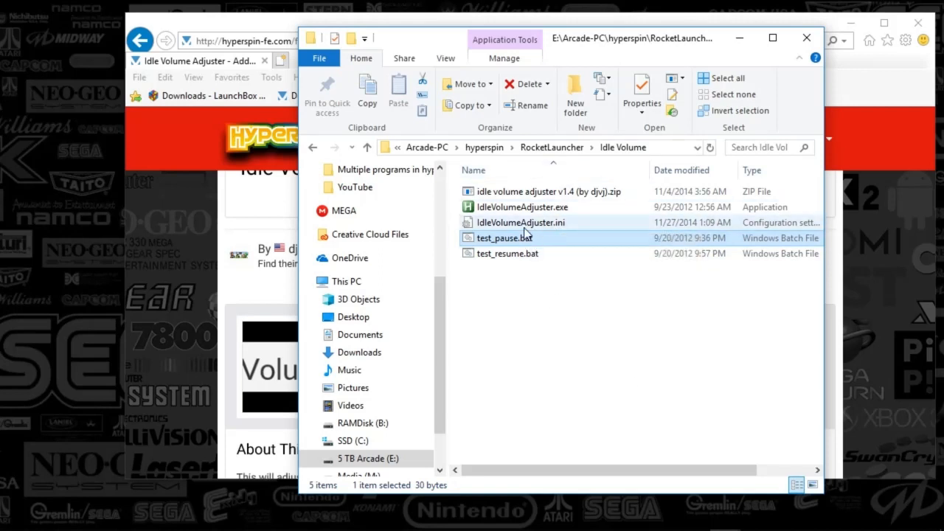
mouse_move(580, 342)
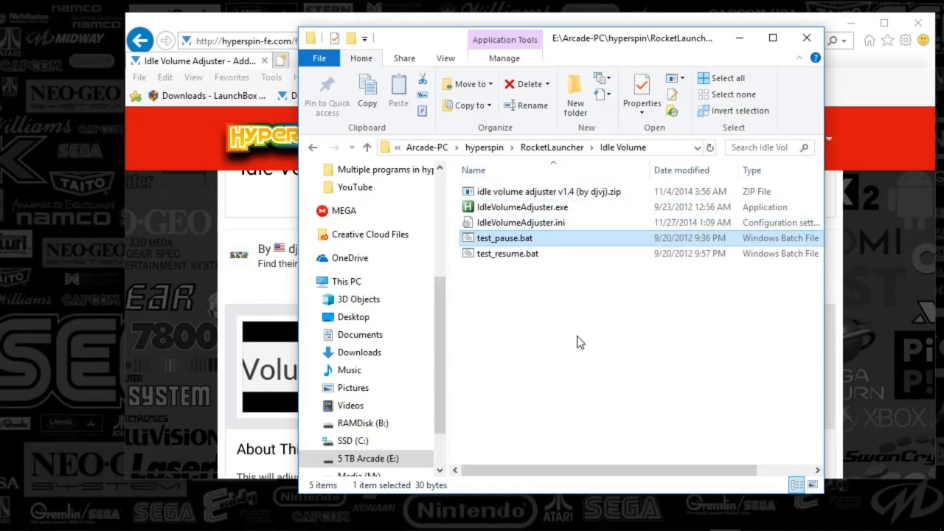
mouse_move(581, 334)
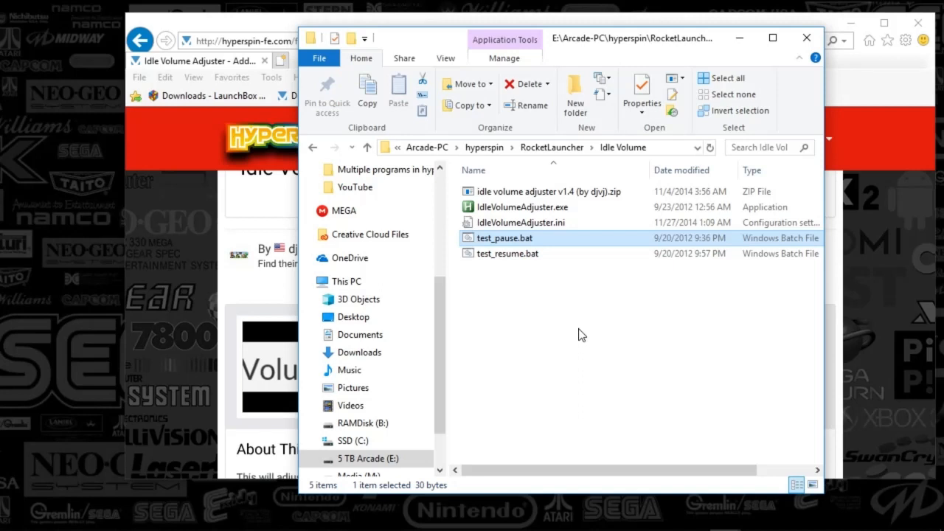
mouse_move(534, 224)
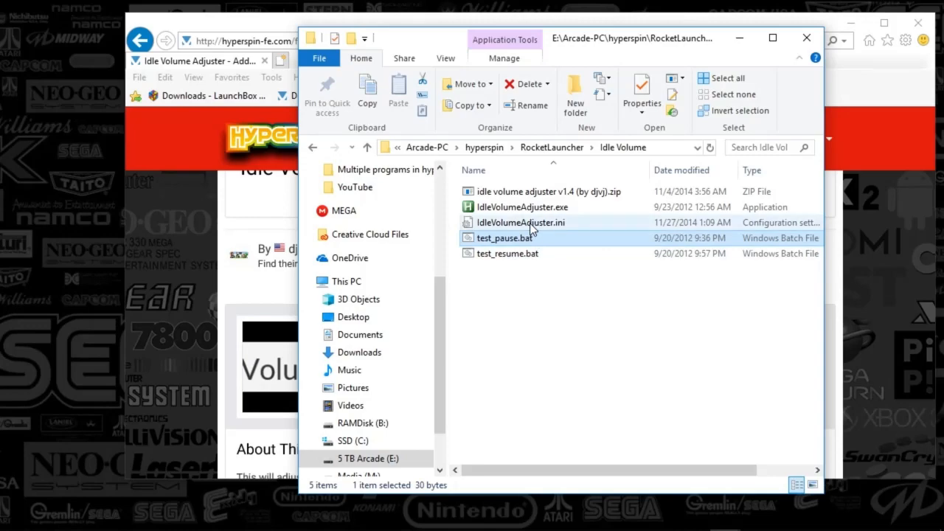
double_click(521, 221)
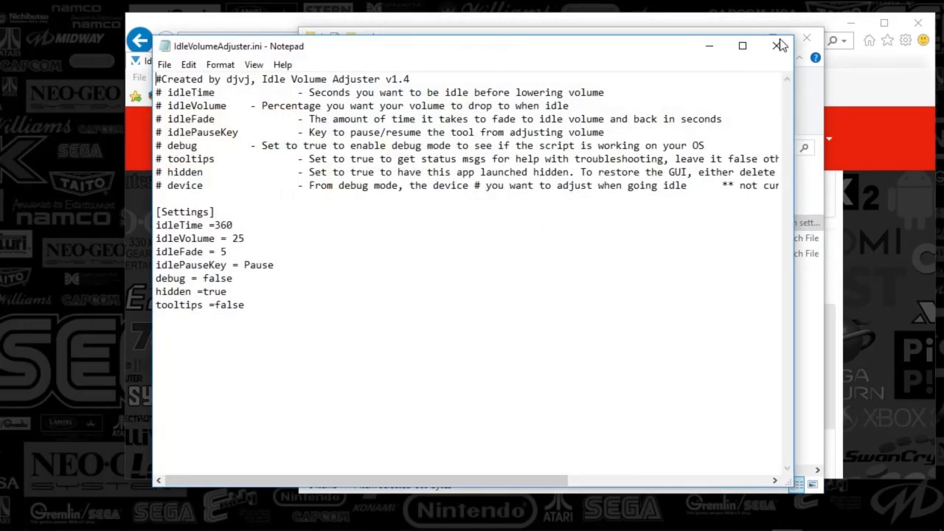
Close the ini Notepad window, returning to the Idle Volume folder.
left_click(780, 45)
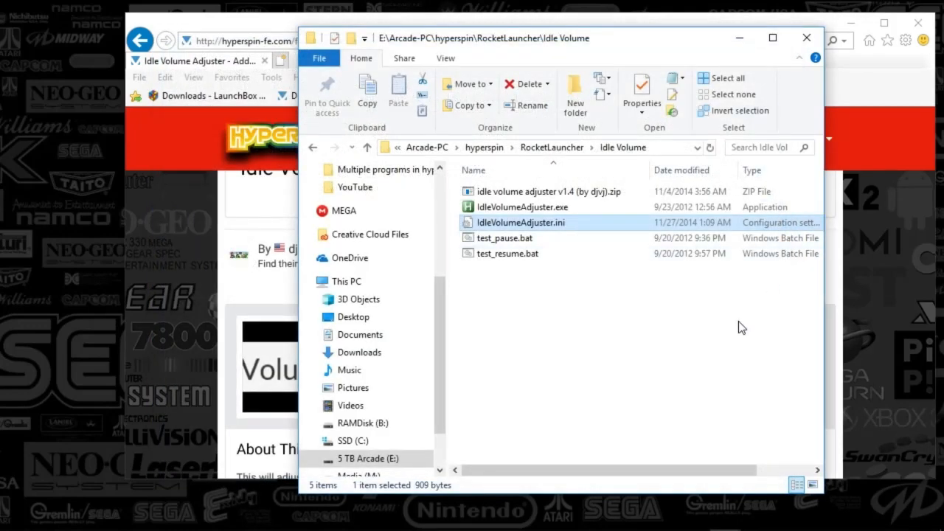
mouse_move(743, 295)
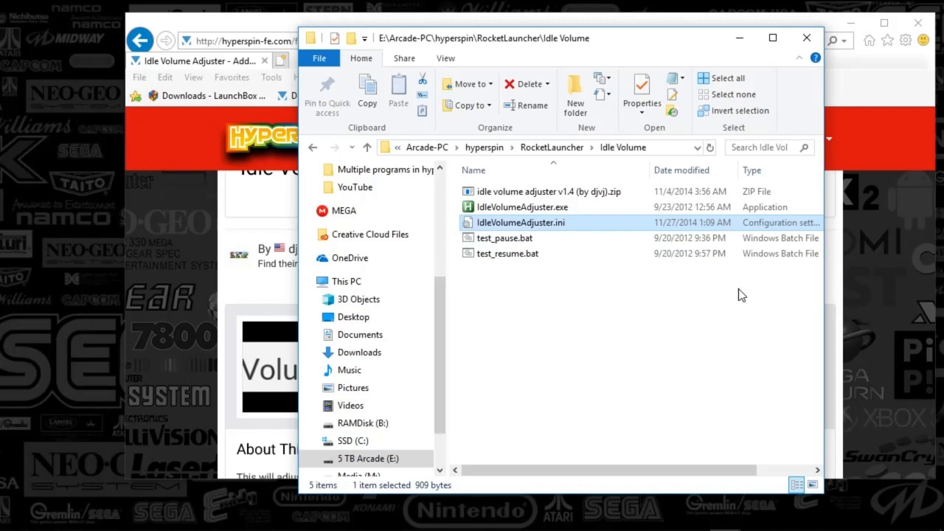
mouse_move(494, 169)
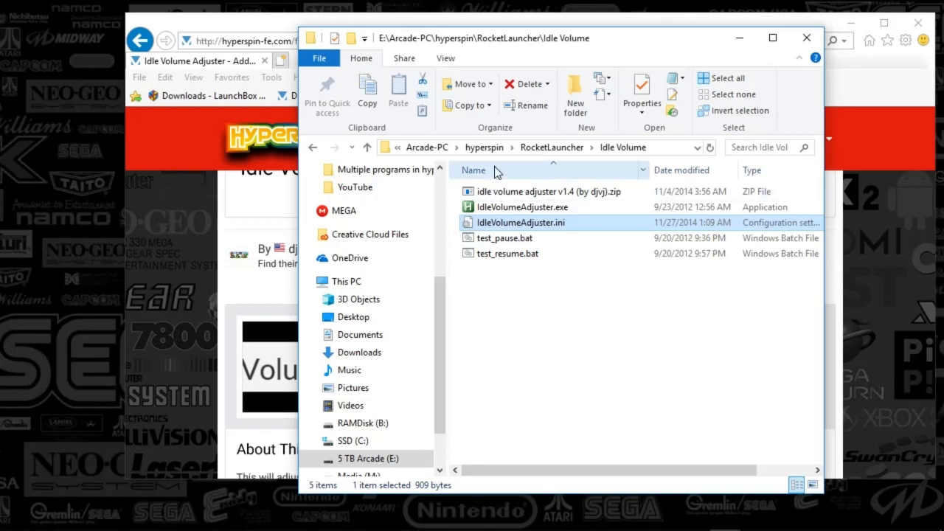
mouse_move(483, 147)
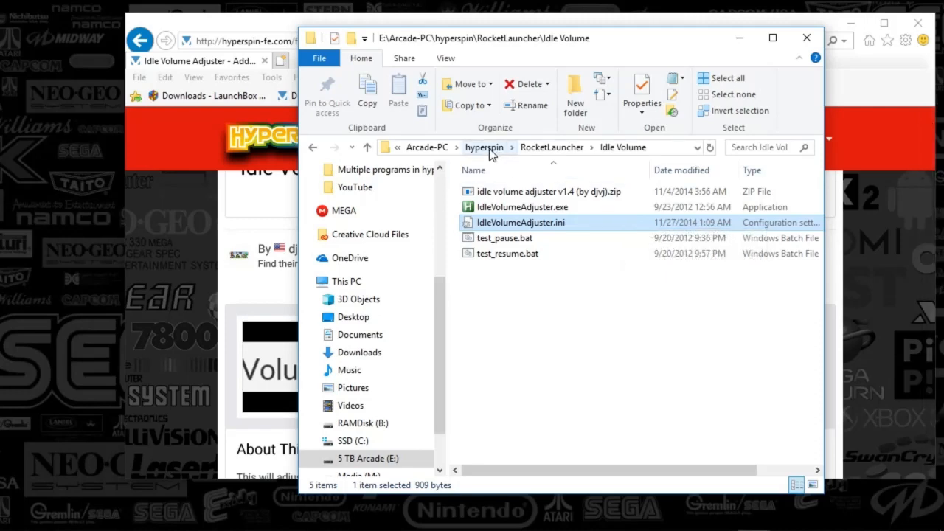
Navigate from hyperspin into zips tools > Multiple programs in hyperspin and select HS Startup.ini.
left_click(484, 147)
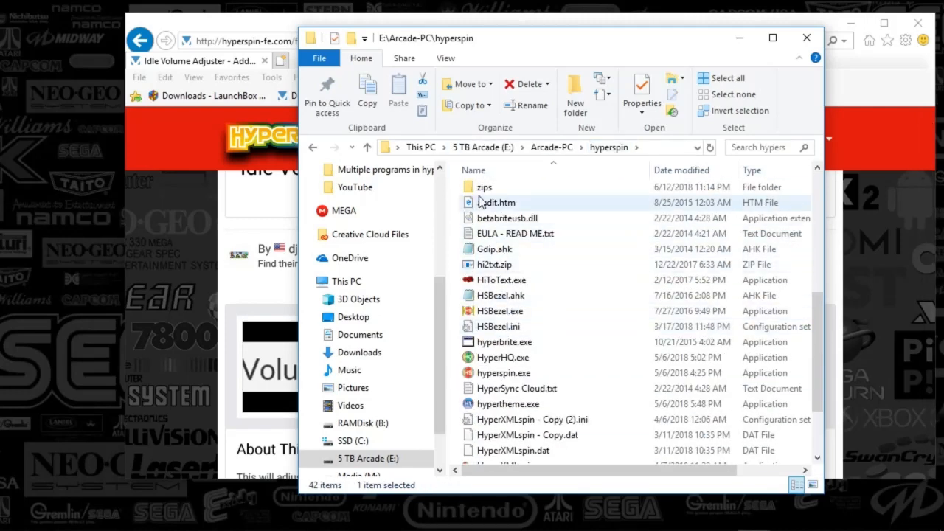
double_click(483, 186)
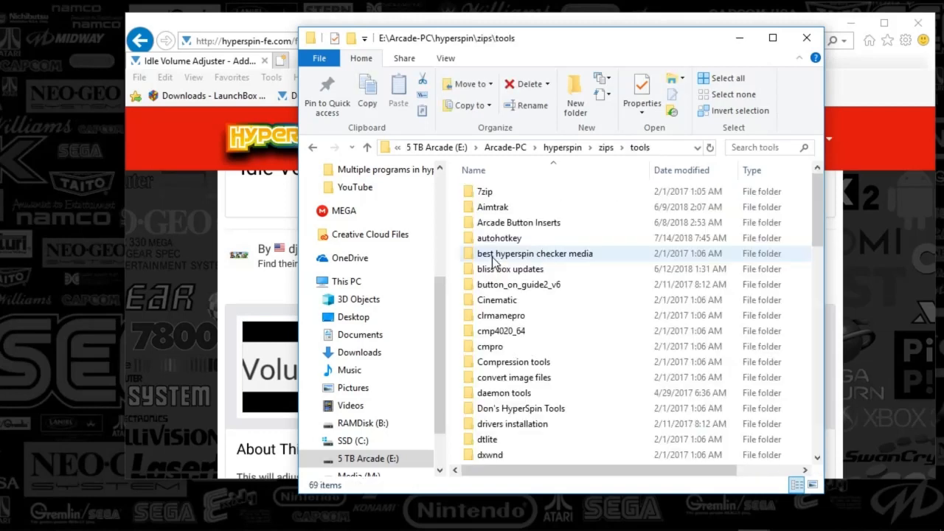
scroll("down", 3)
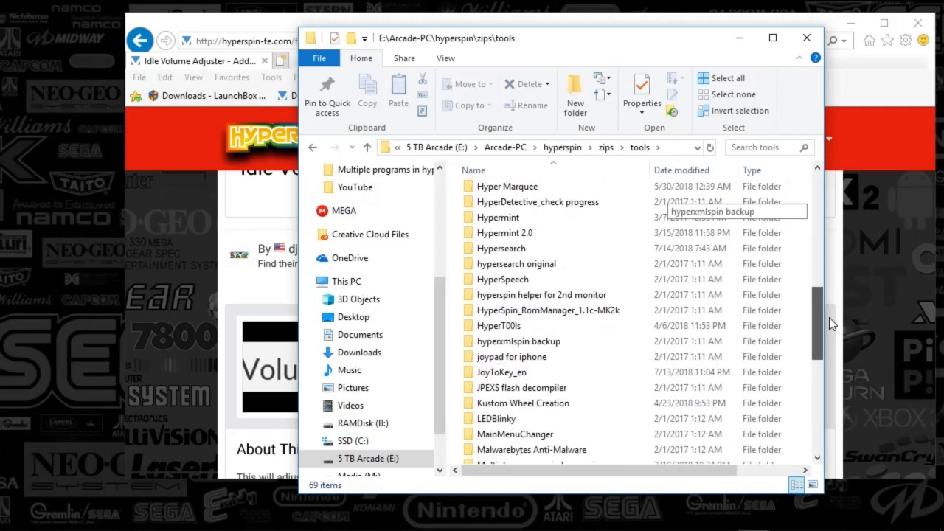
scroll("down", 3)
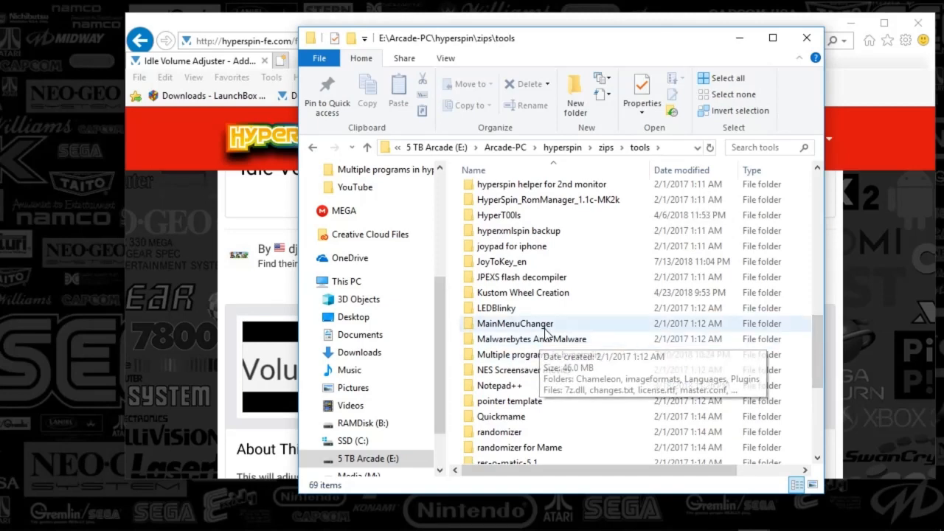
double_click(532, 354)
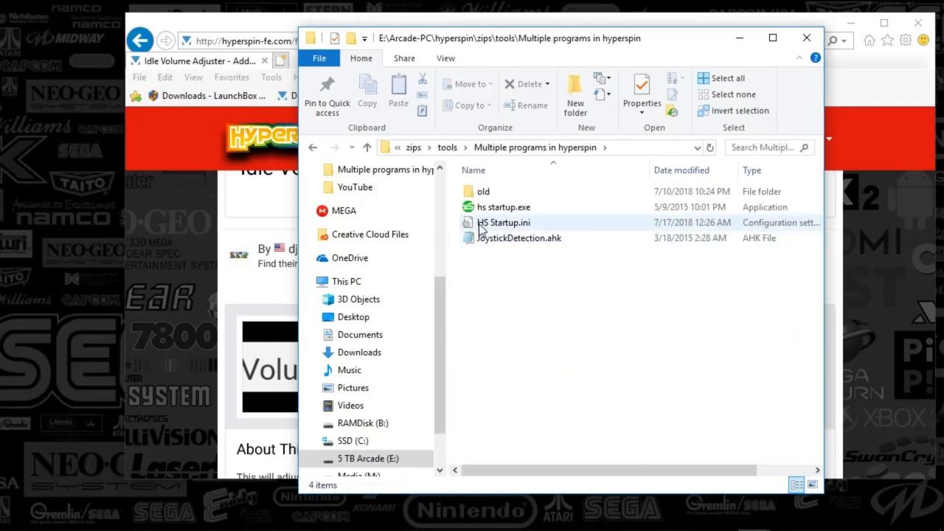
mouse_move(505, 221)
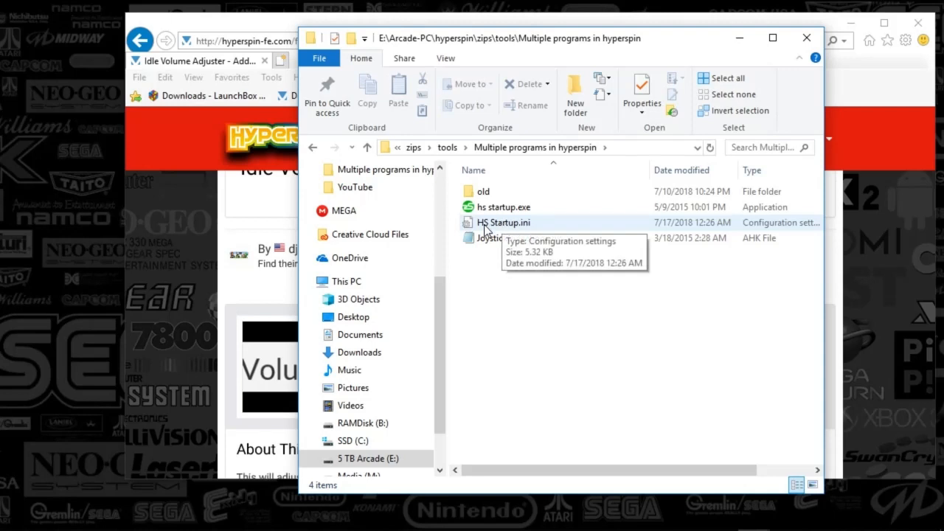
mouse_move(508, 230)
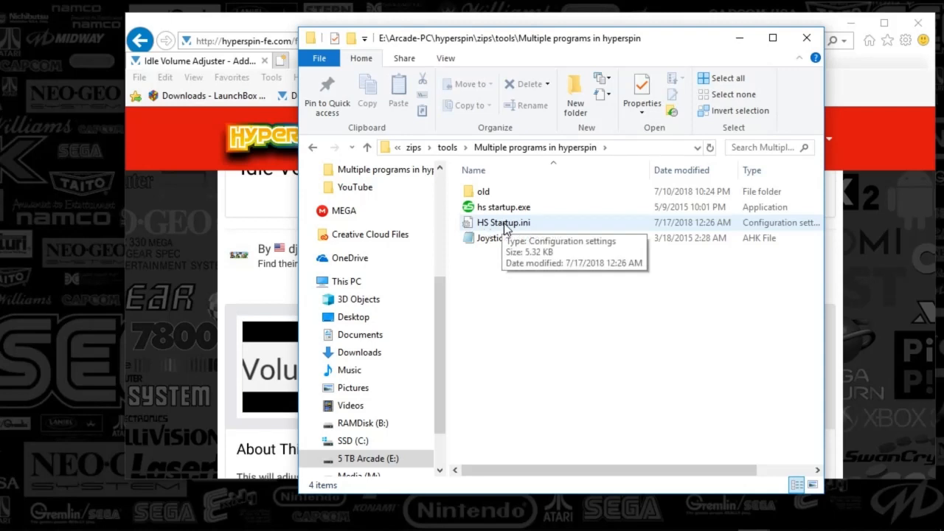
left_click(504, 221)
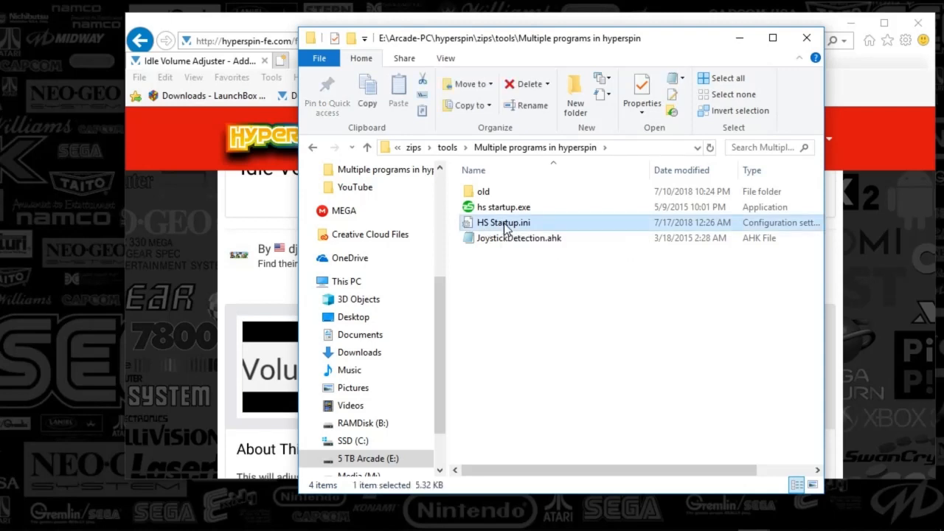
Open HS Startup.ini and review the IdleVolumeAdjuster.exe lines in its Startup and Exit sections.
double_click(503, 221)
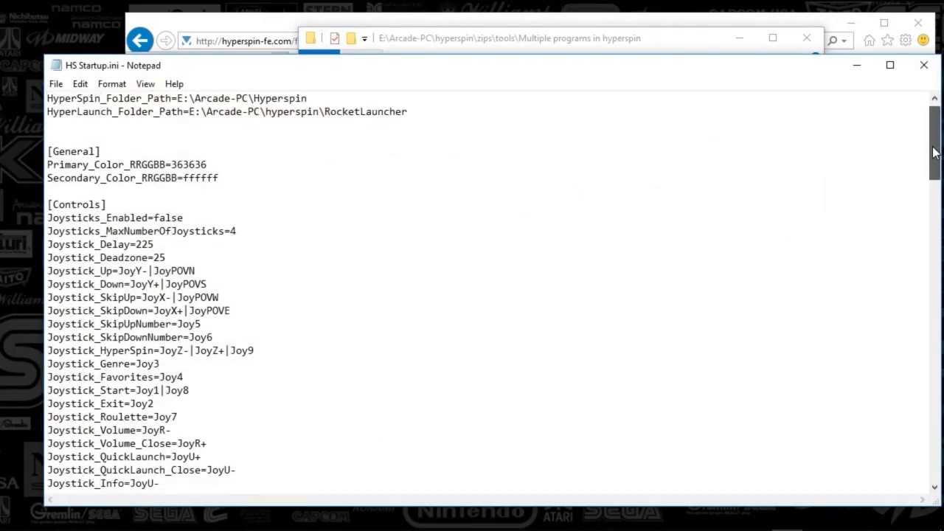
scroll("down", 3)
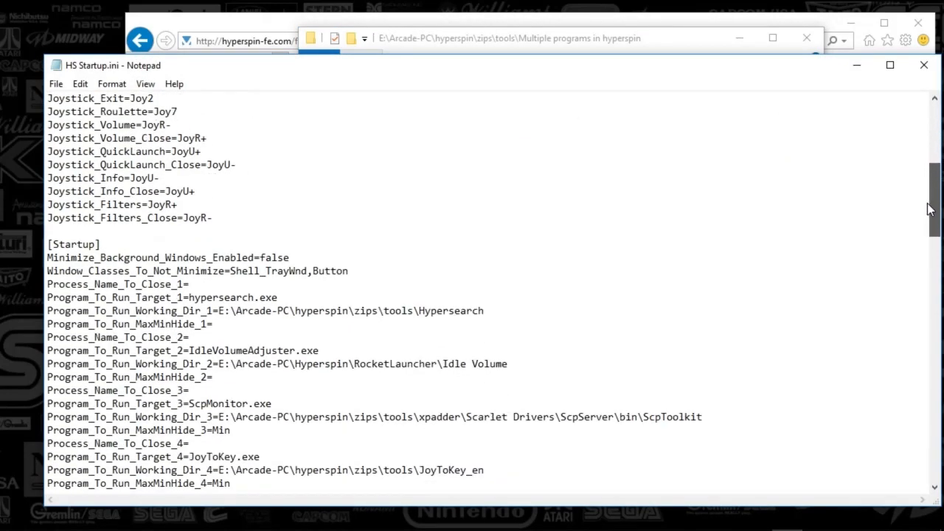
scroll("down", 3)
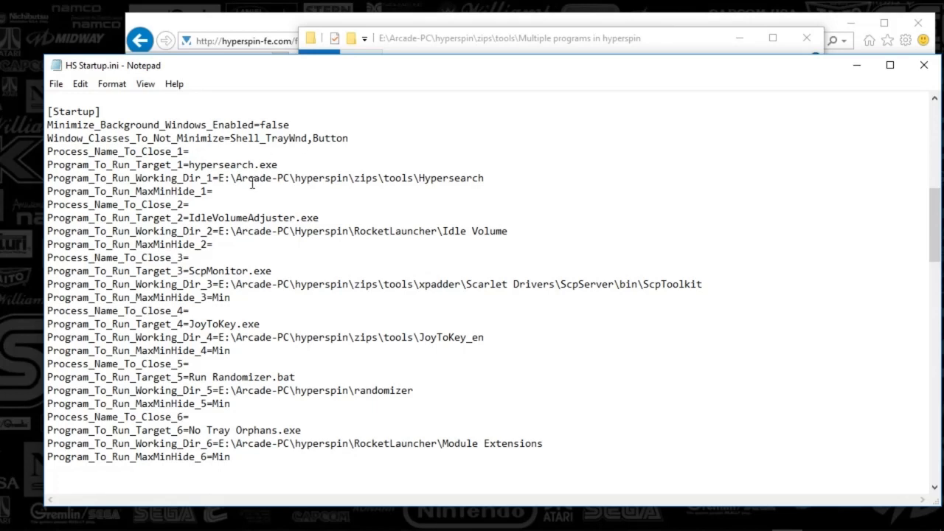
double_click(74, 112)
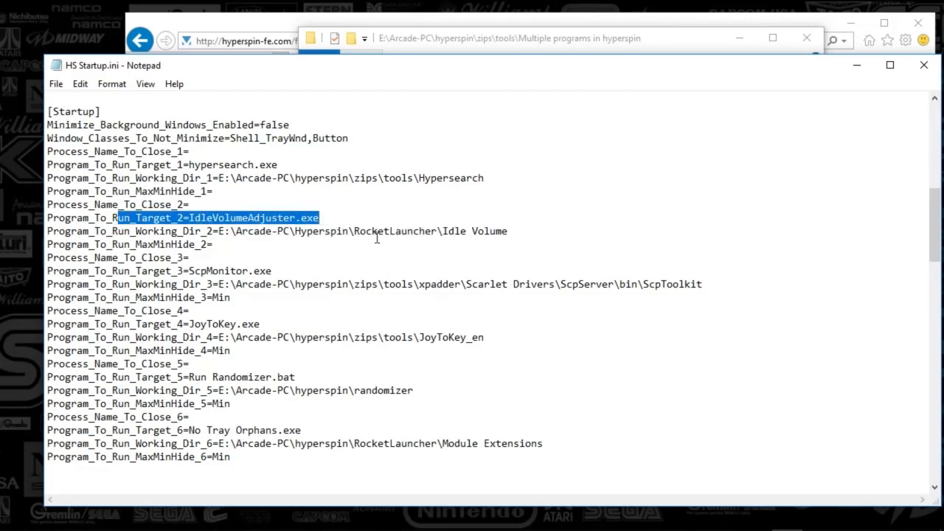
scroll("down", 3)
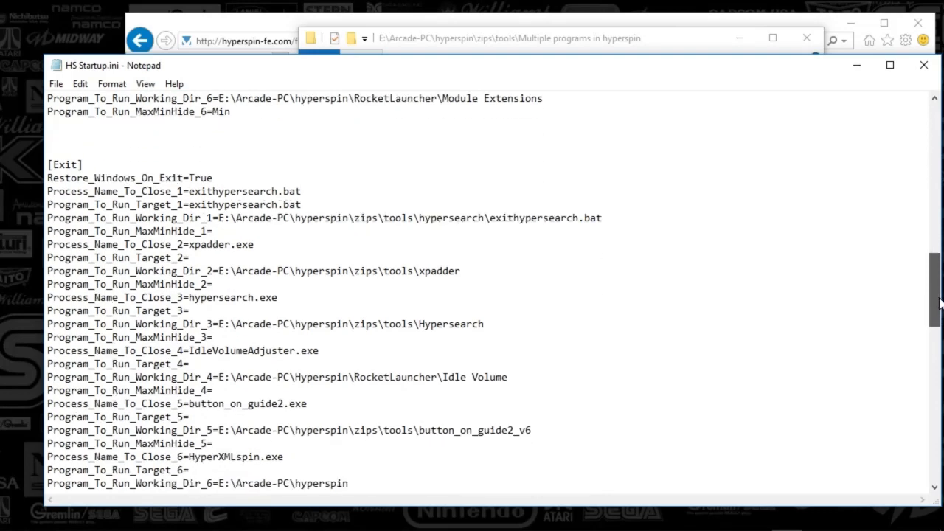
scroll("down", 3)
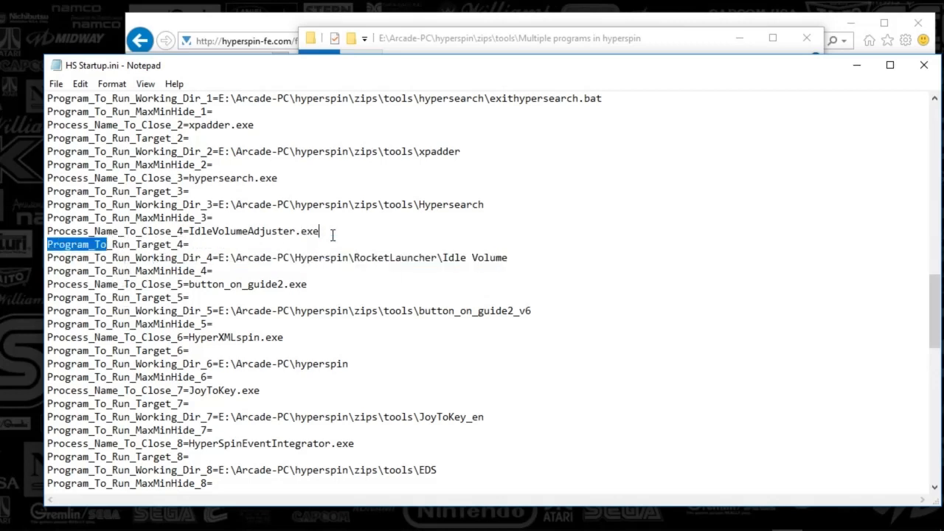
mouse_move(796, 74)
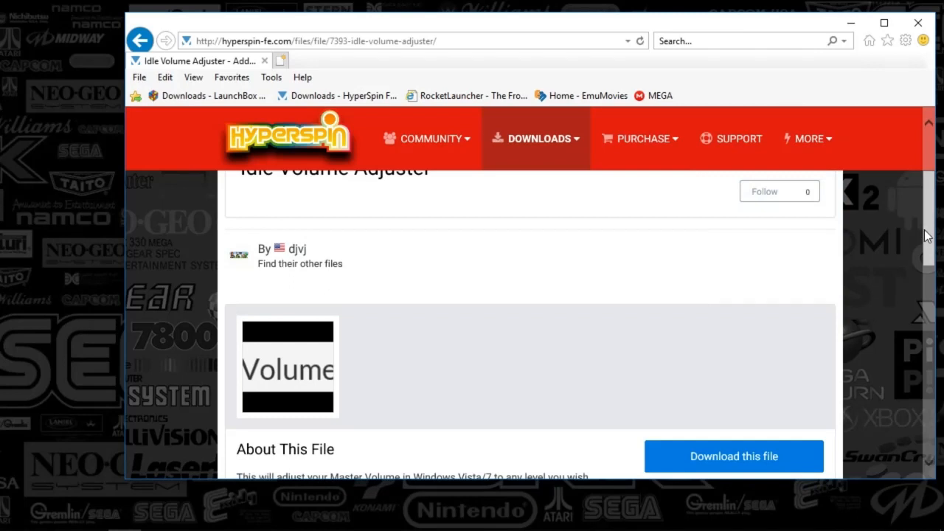
mouse_move(917, 303)
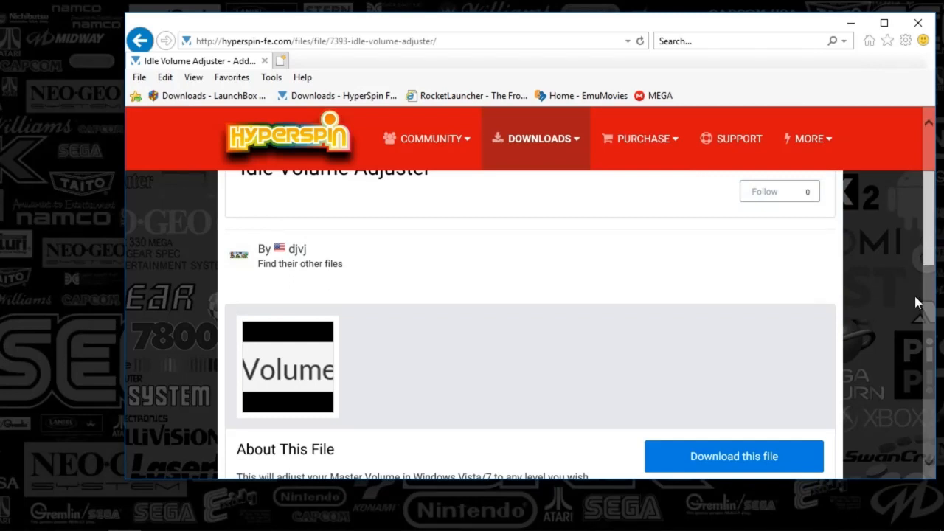
mouse_move(927, 239)
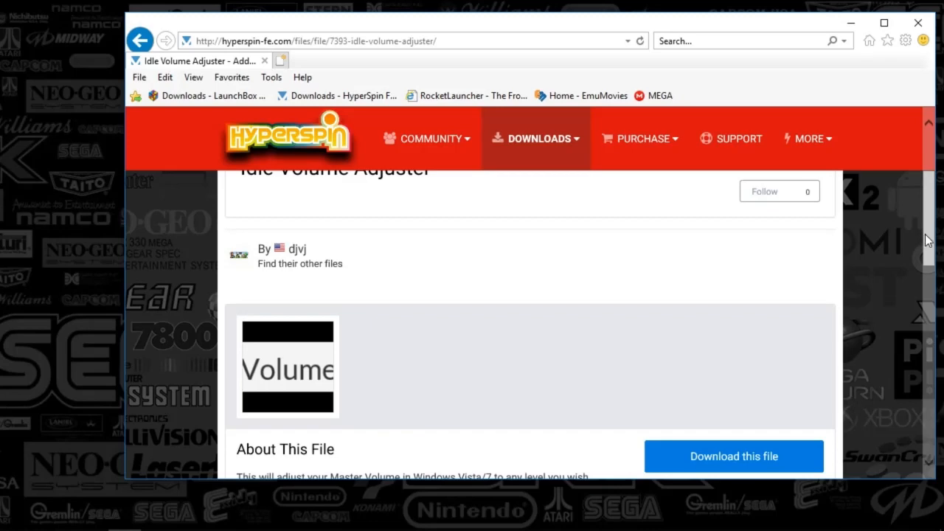
scroll("up", 3)
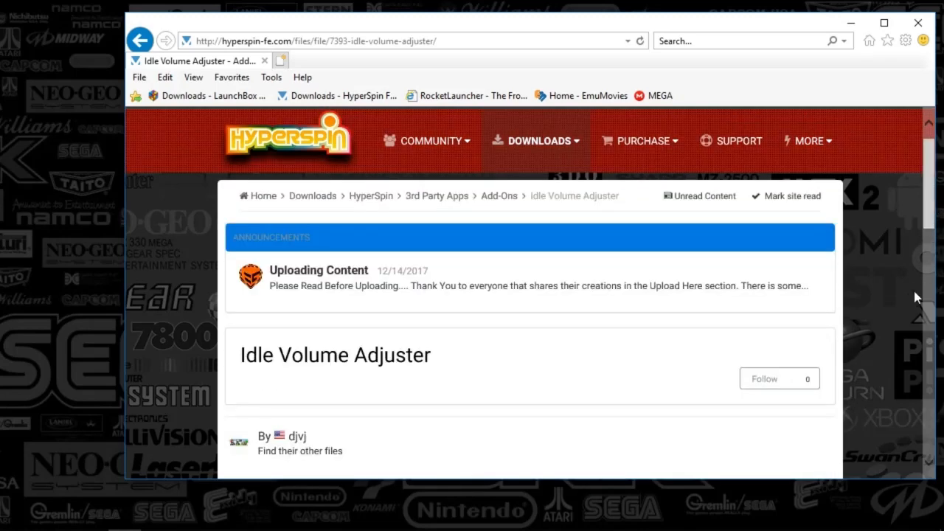
mouse_move(854, 28)
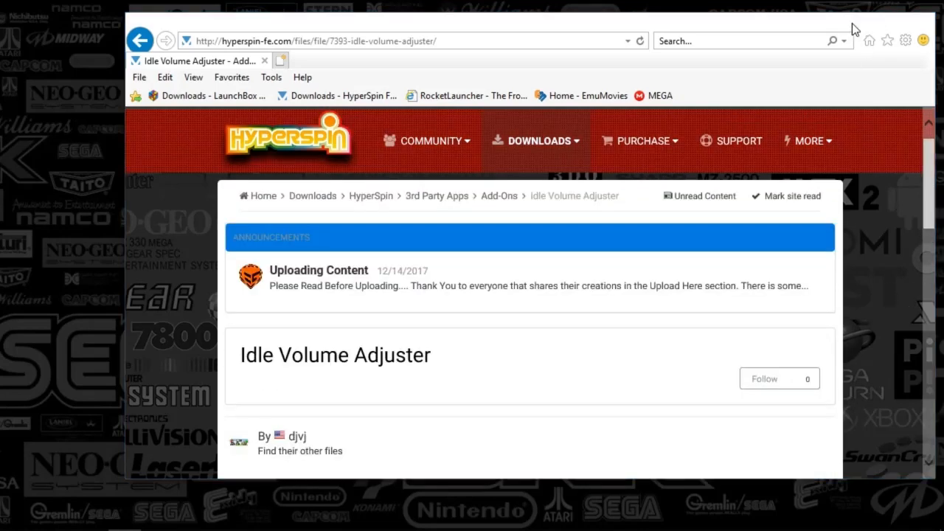